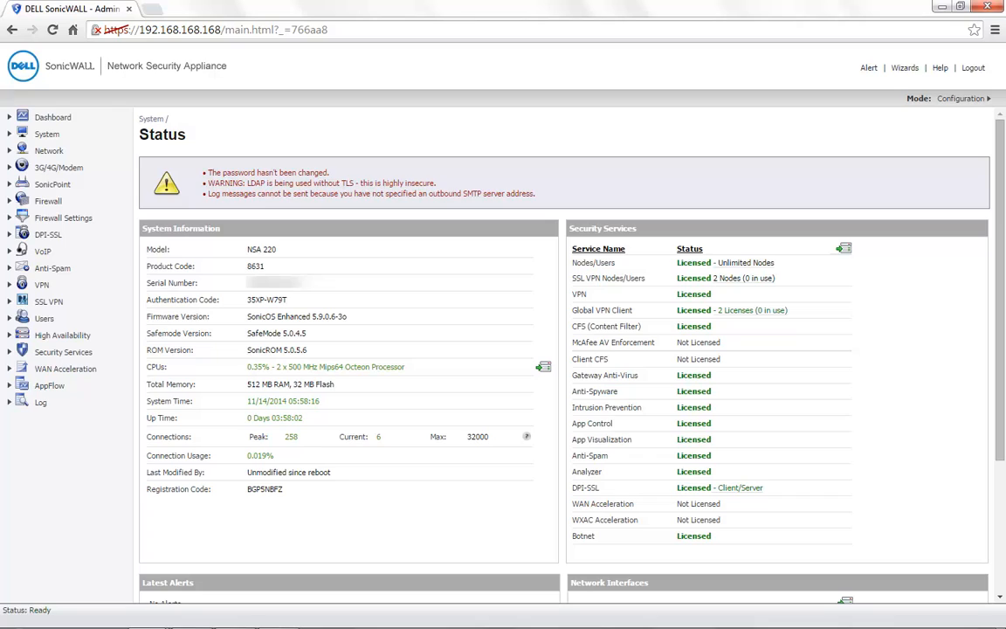
- Navigate to Network > DHCP Server to view lease scopes and current leases
double_click(261, 248)
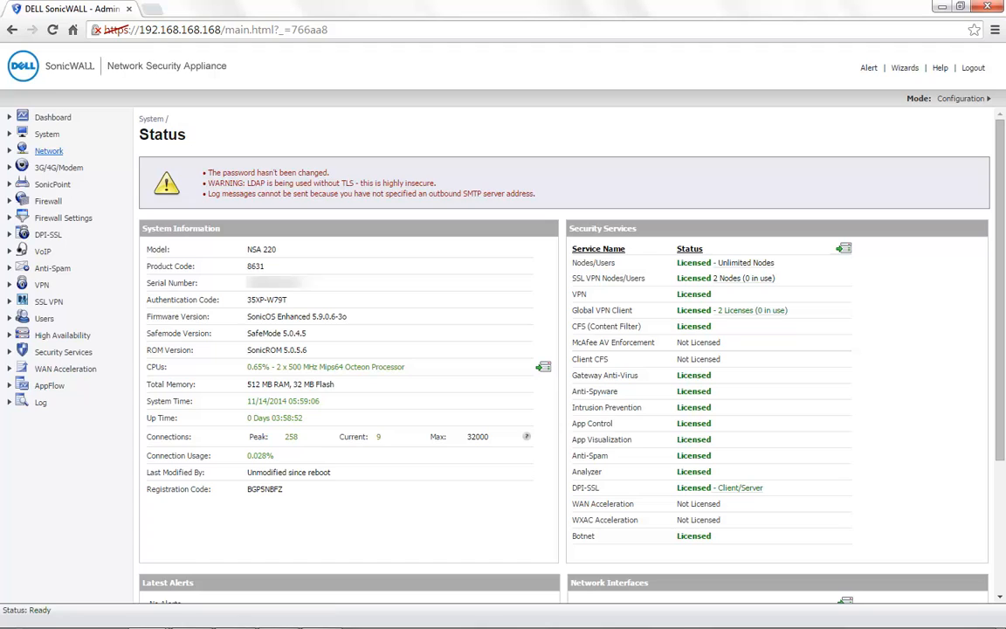
click(59, 166)
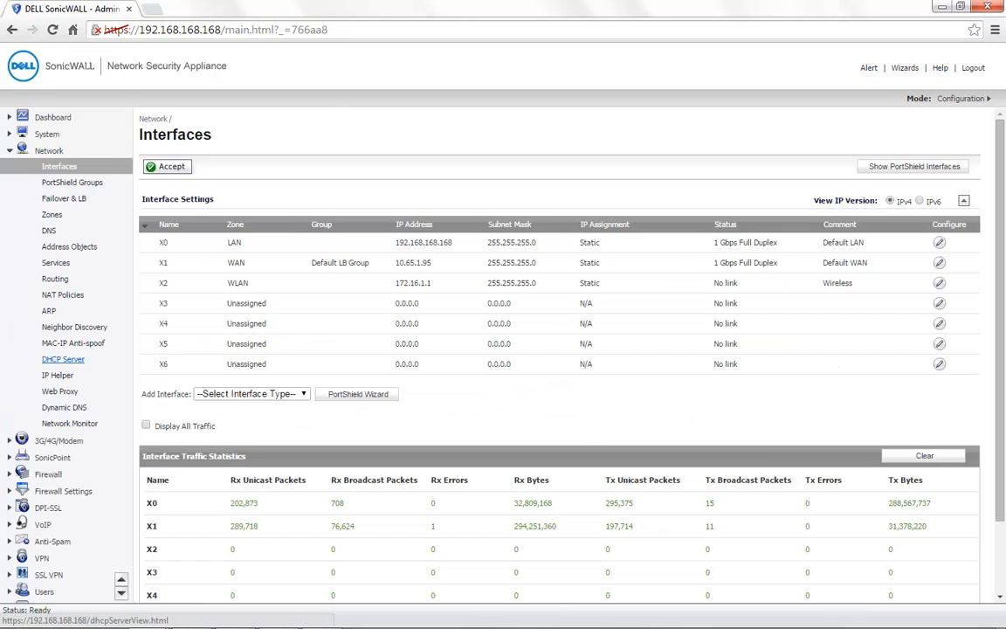
click(63, 359)
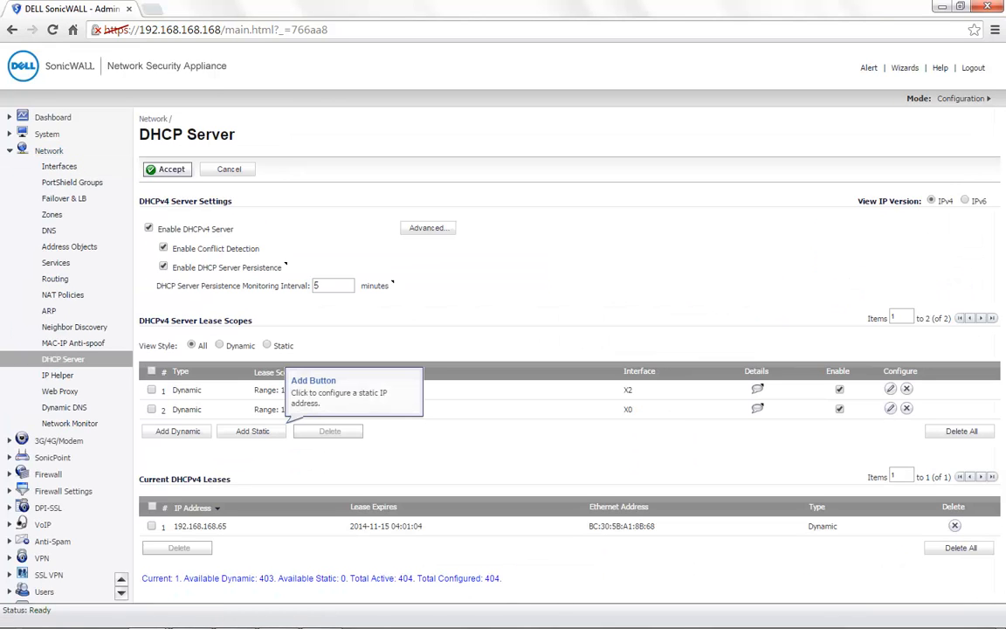
- Start static entry Blocked MAC with IP 192.168.168.200, MAC BC:30:5B:A1:8B:68 and interface pre-populate enabled
click(252, 430)
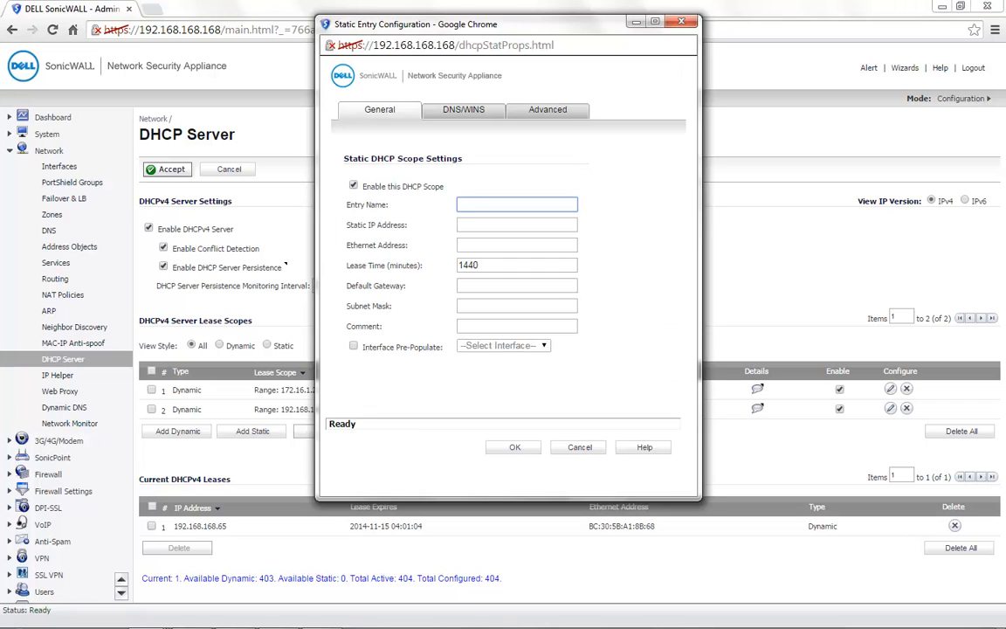
text(Blocked MAC)
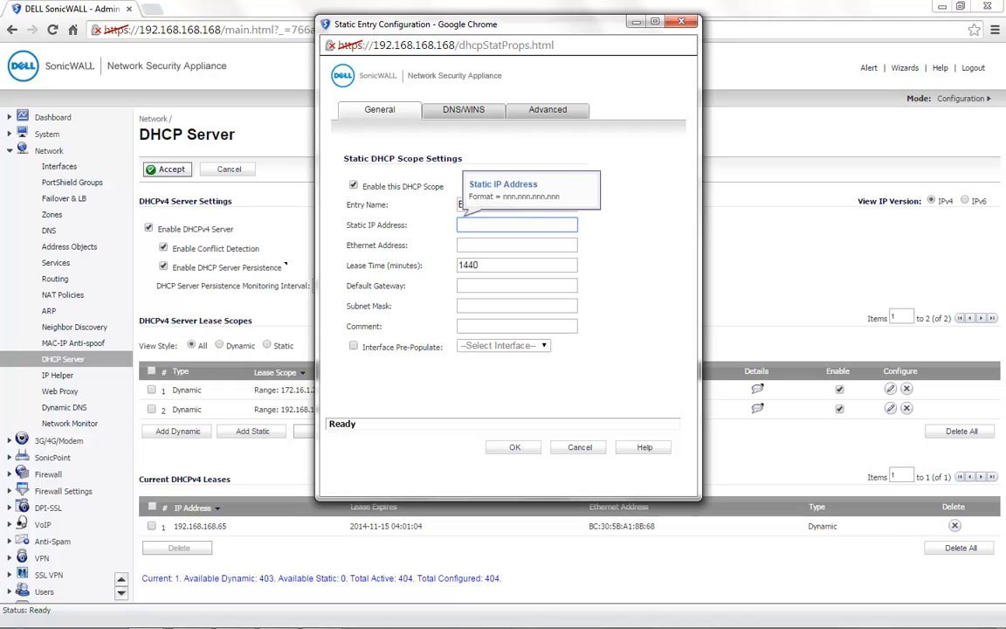
text(192.168.168.200)
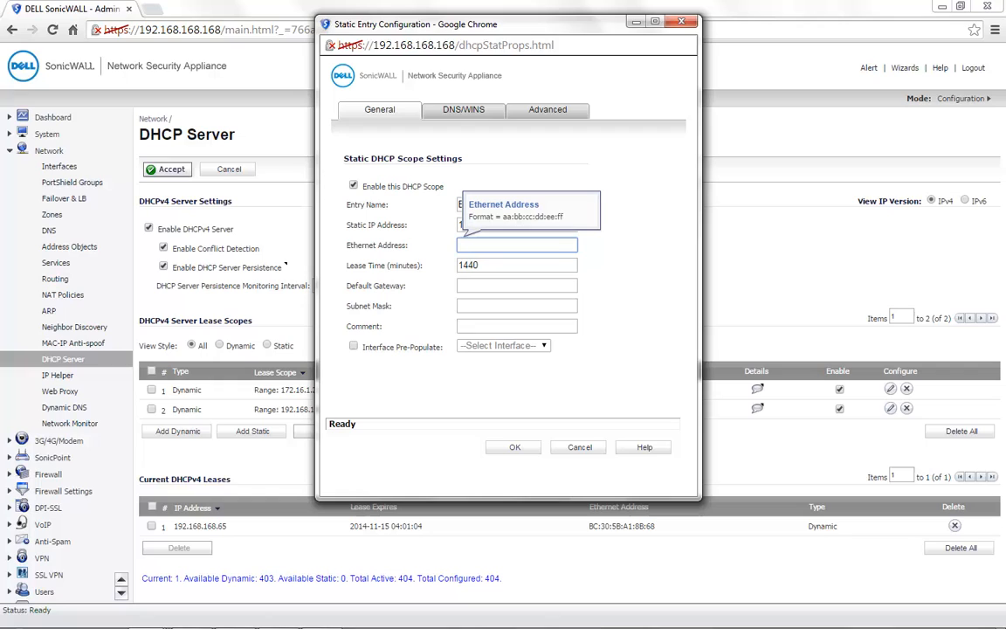
click(517, 245)
text(BC:30:5B:A1:8B:68)
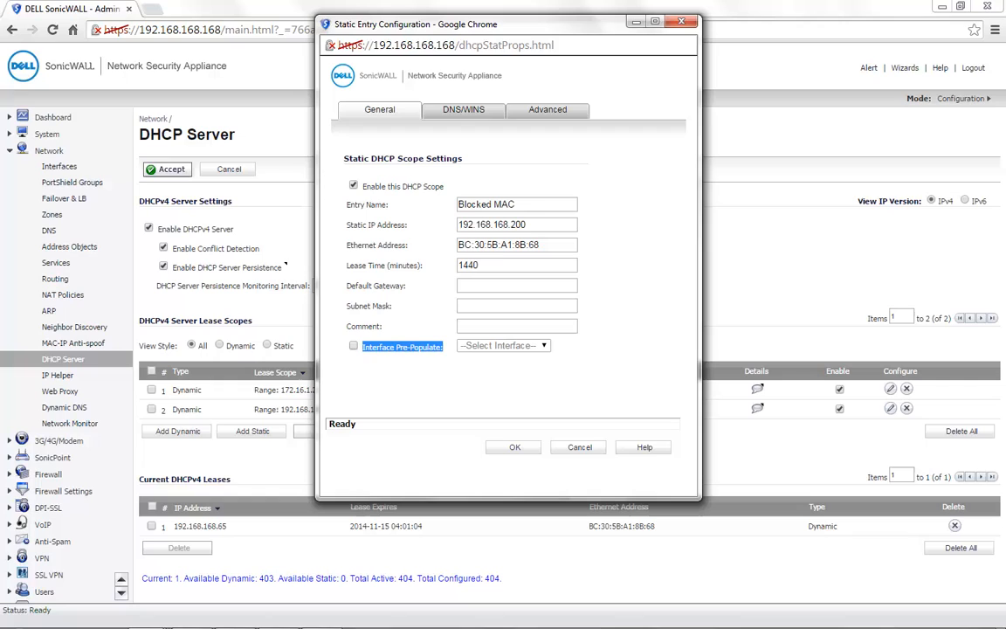
click(353, 346)
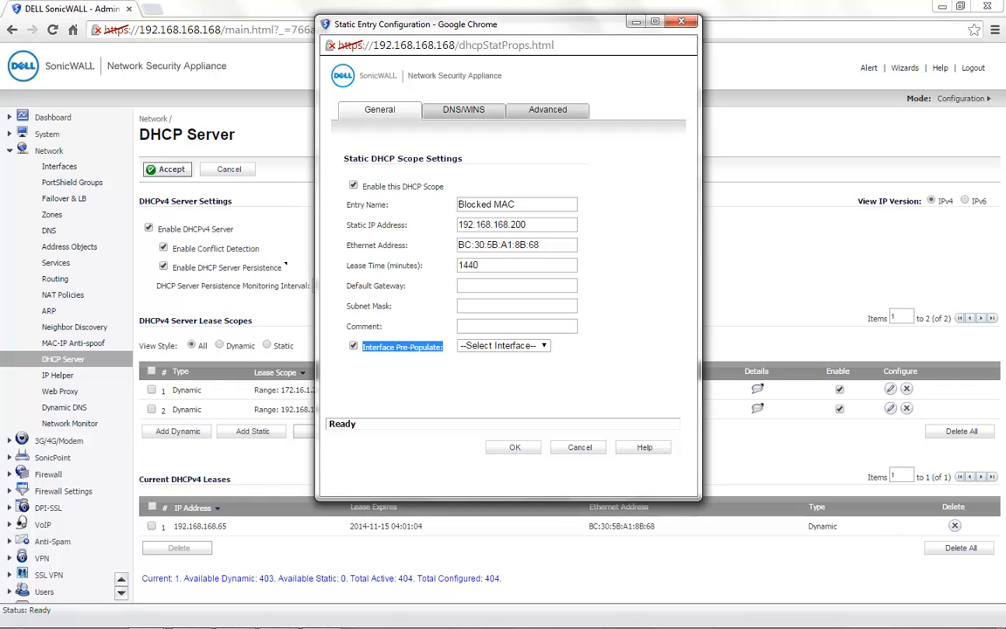
click(503, 346)
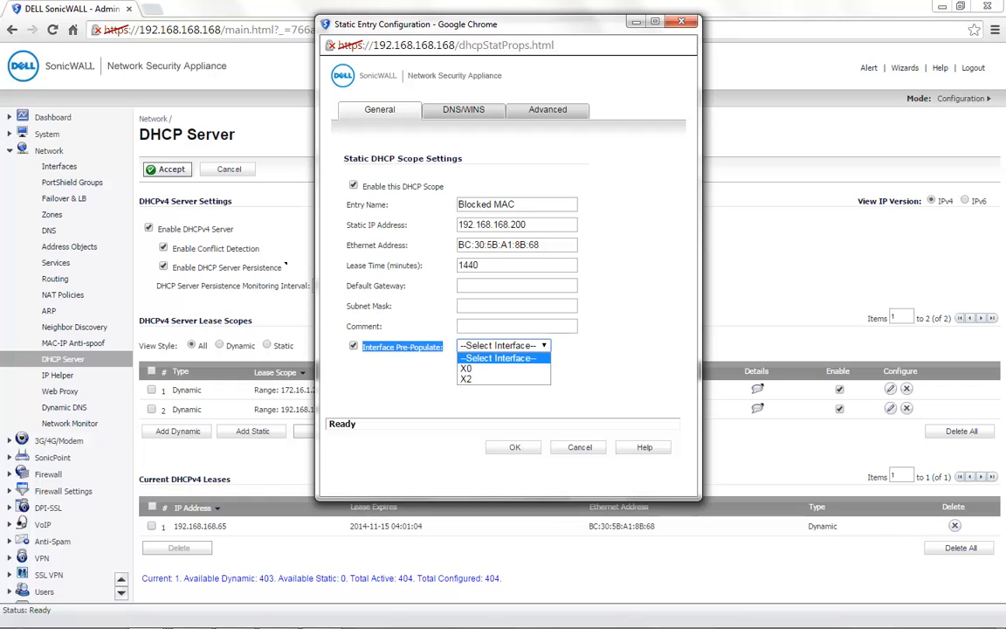
- Pre-populate from interface X0 (gateway 192.168.168.168, mask 255.255.255.0) and view DNS/WINS settings
click(465, 366)
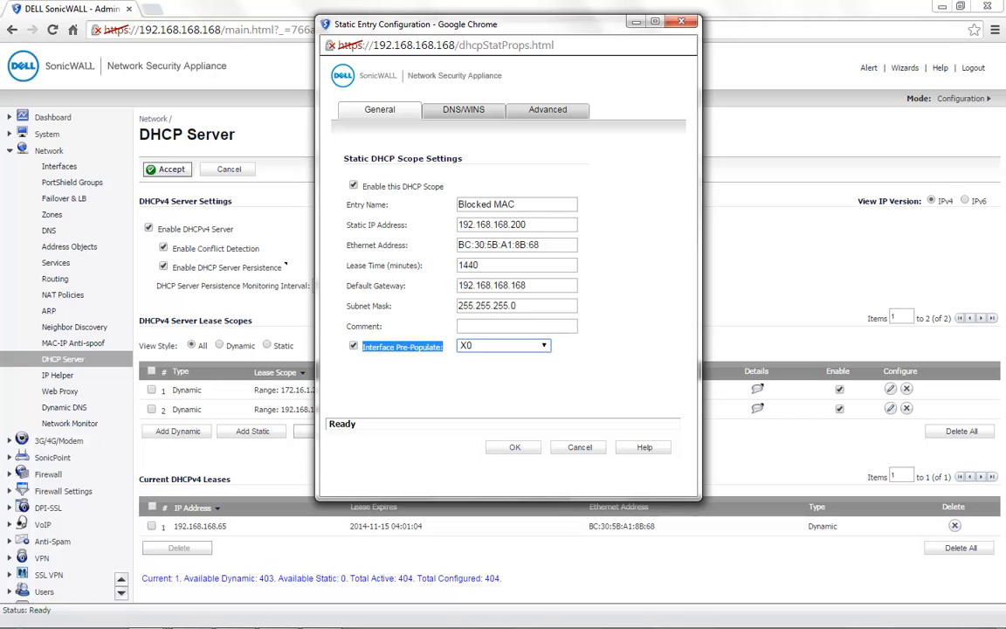
click(463, 108)
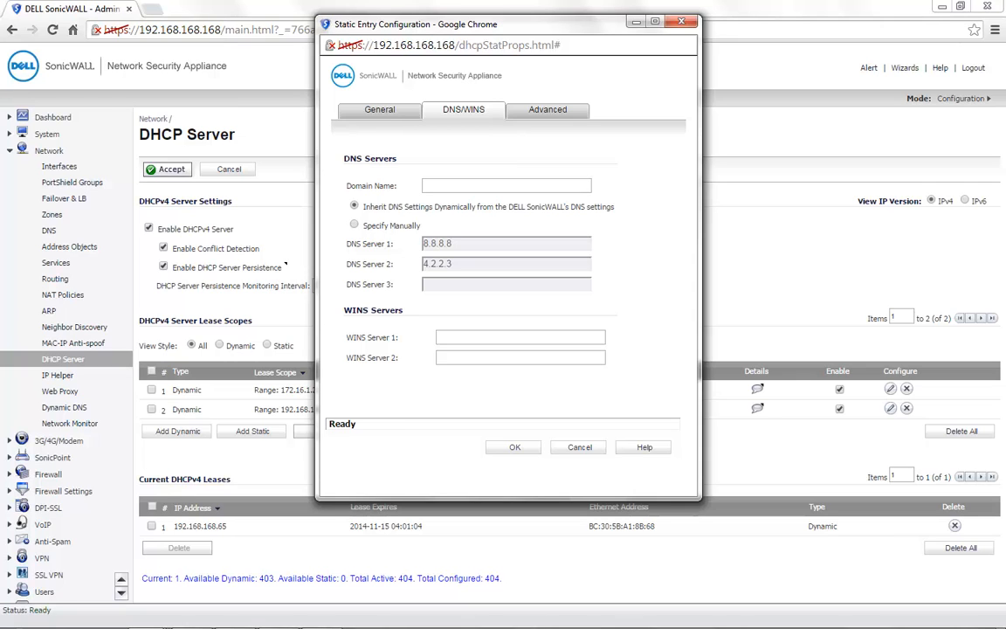
- Save the static entry for 192.168.168.200 and go to Network > Address Objects to add a new object
click(514, 448)
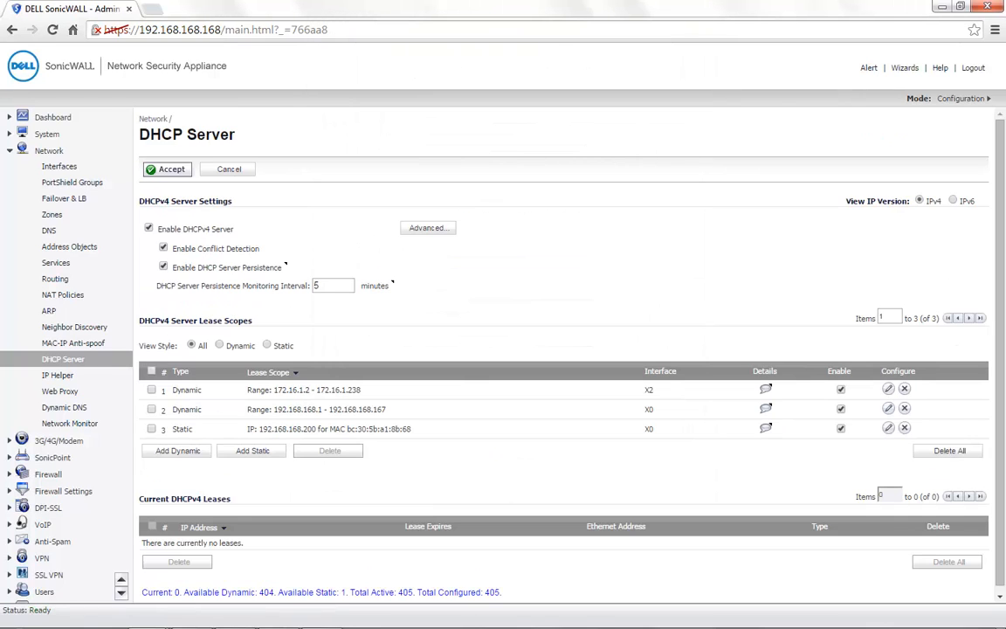
double_click(182, 430)
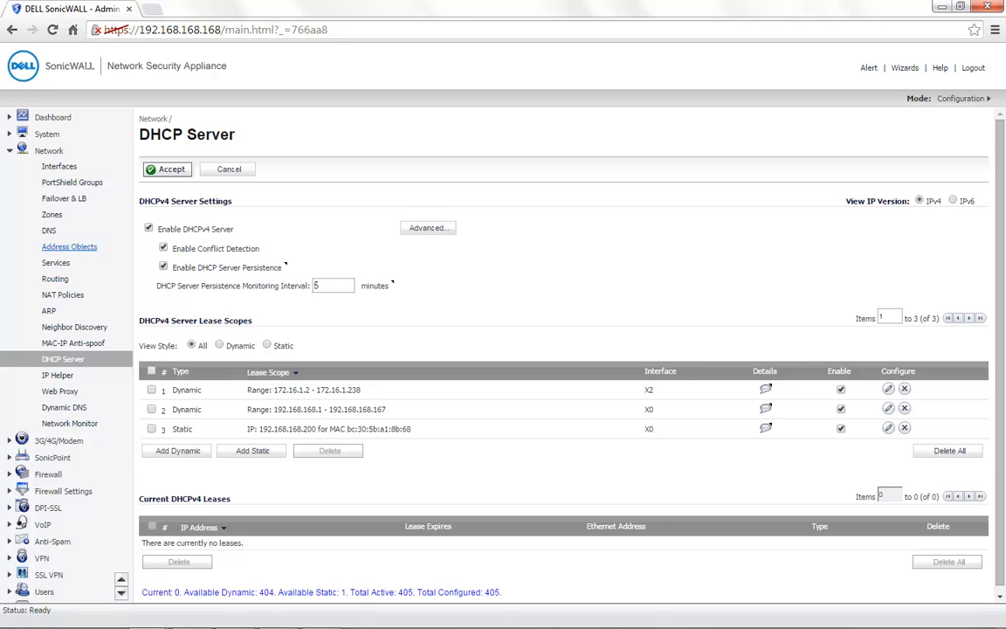
click(70, 247)
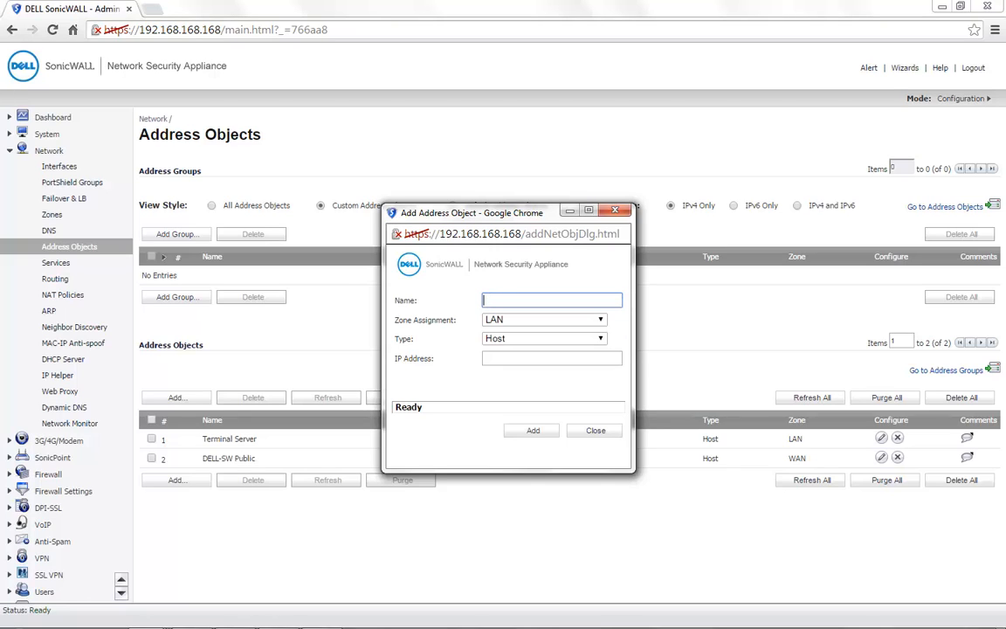
- Create LAN address object 'Blocked MAC Object' of type MAC with address BC:30:5B:A1:8B:68
click(552, 300)
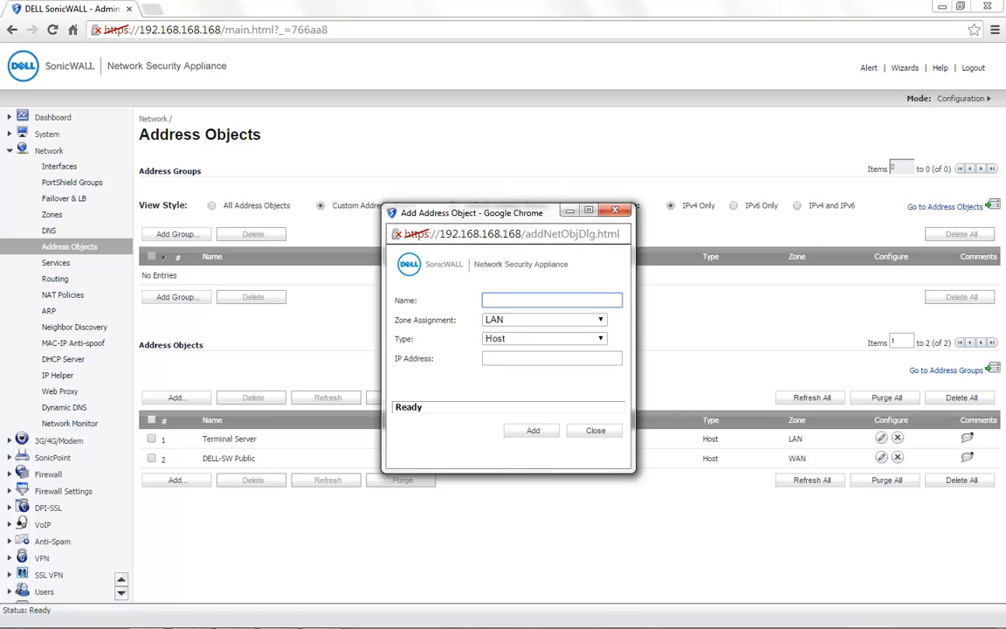
text(Blocked MAC Object)
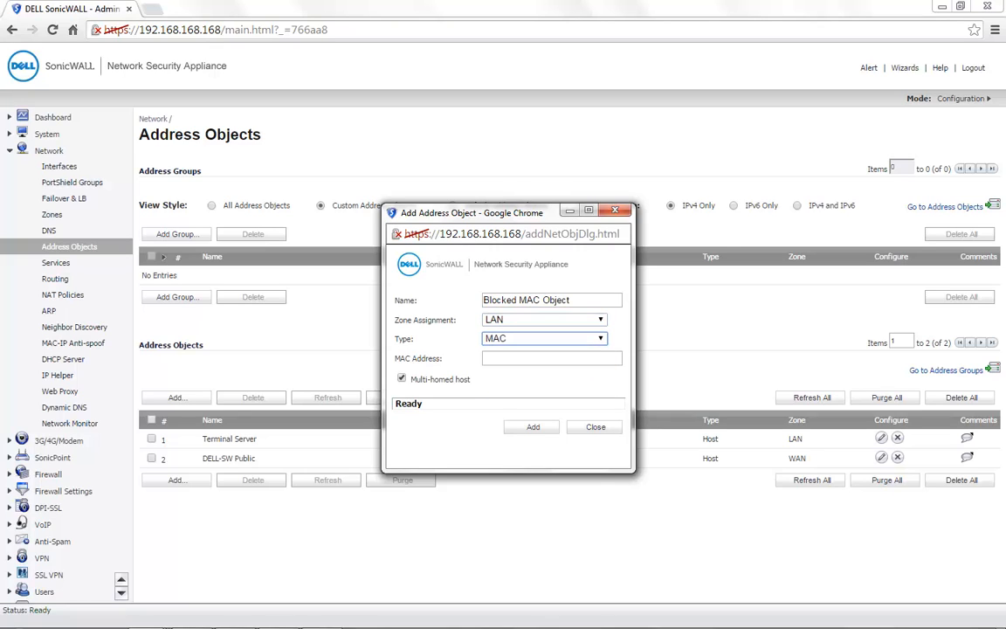
click(552, 358)
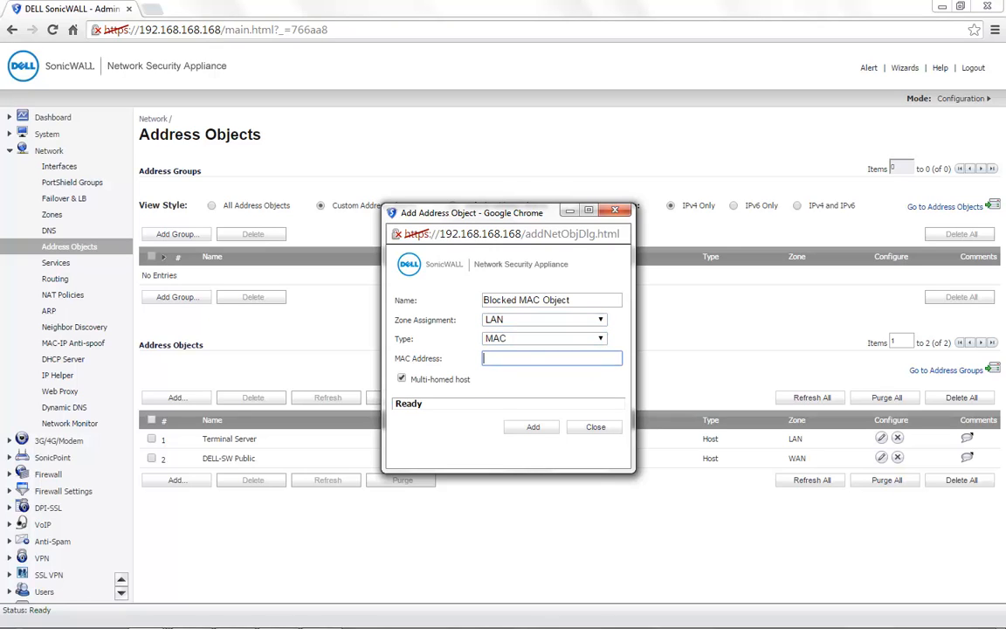
text(BC:30:5B:A1:8B:68)
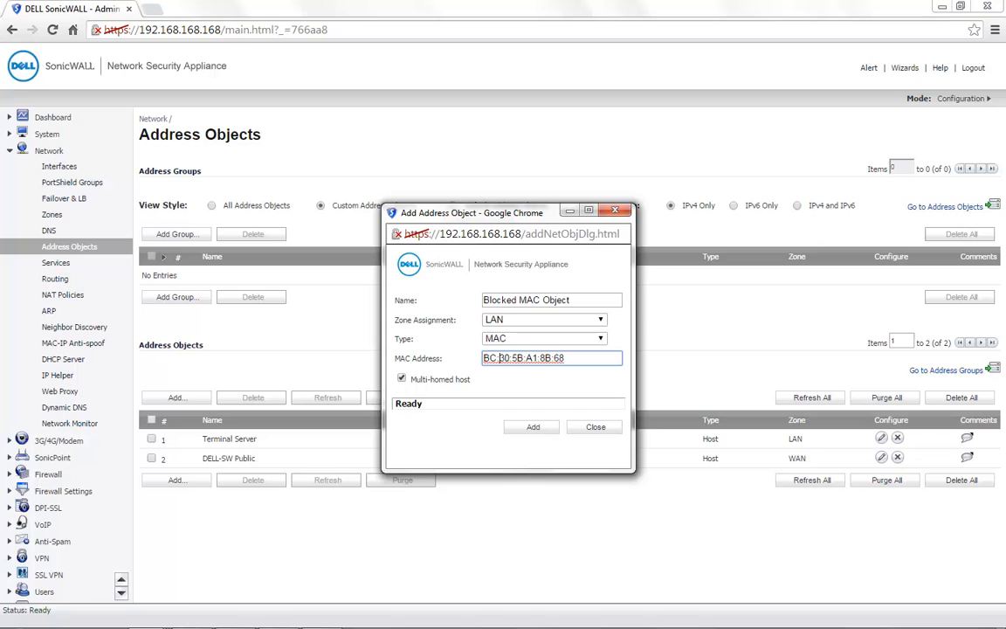
click(531, 426)
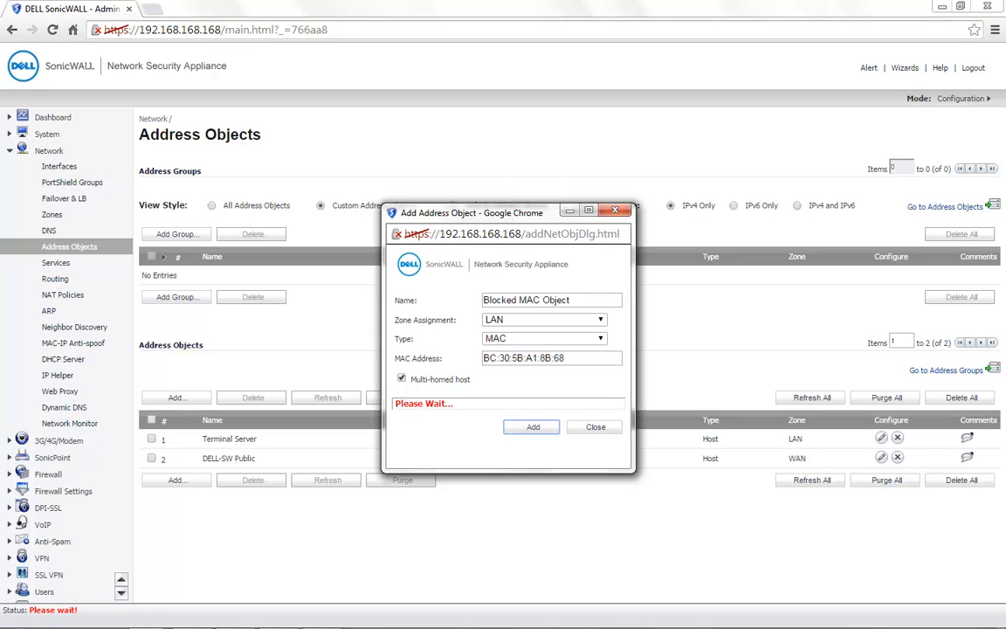
click(530, 426)
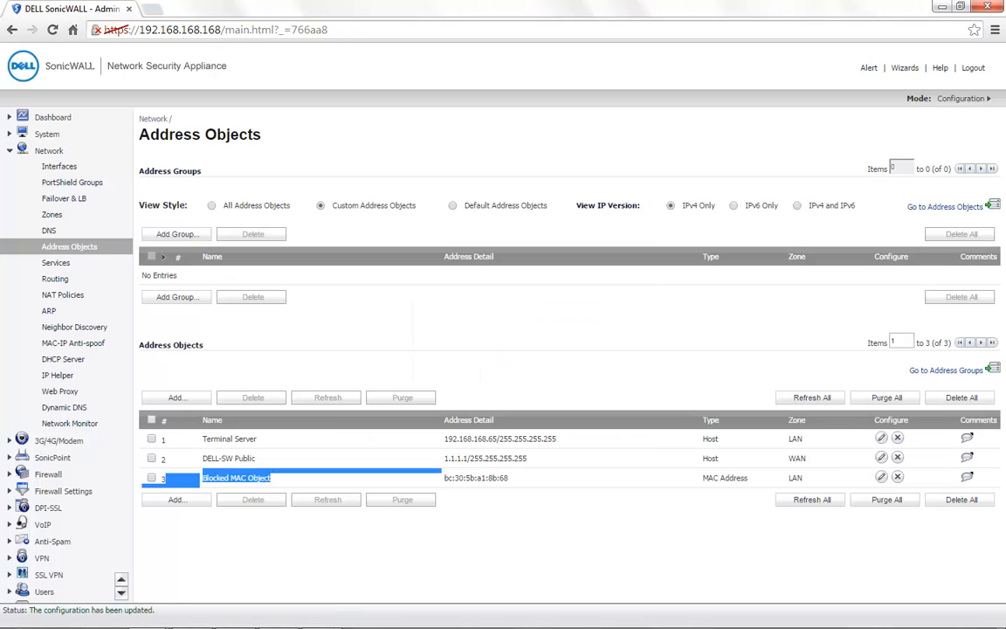
- Show Firewall access rules filtered LAN to WAN and begin a new rule
click(475, 479)
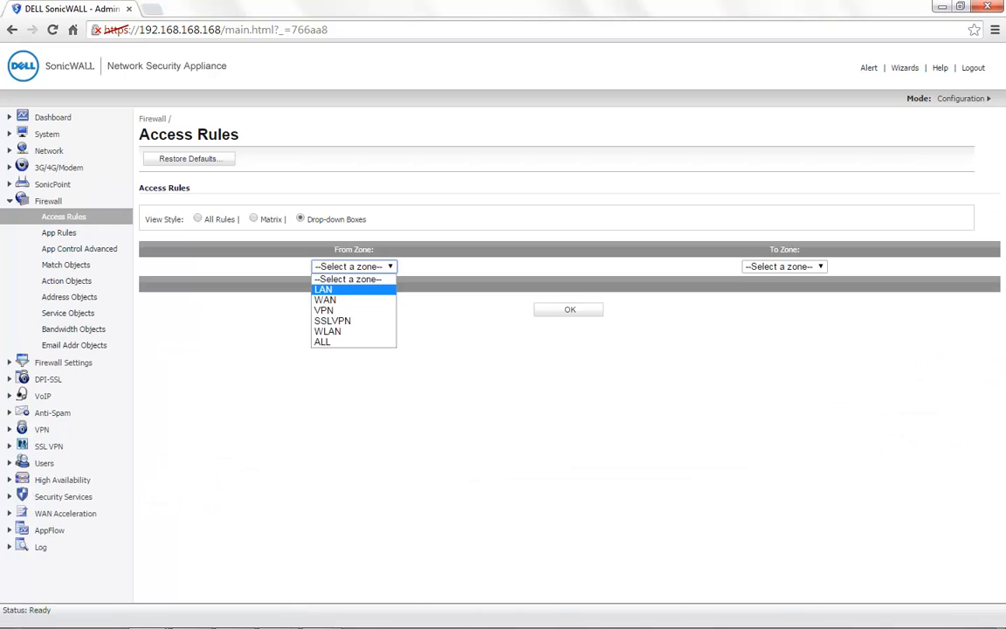
click(322, 288)
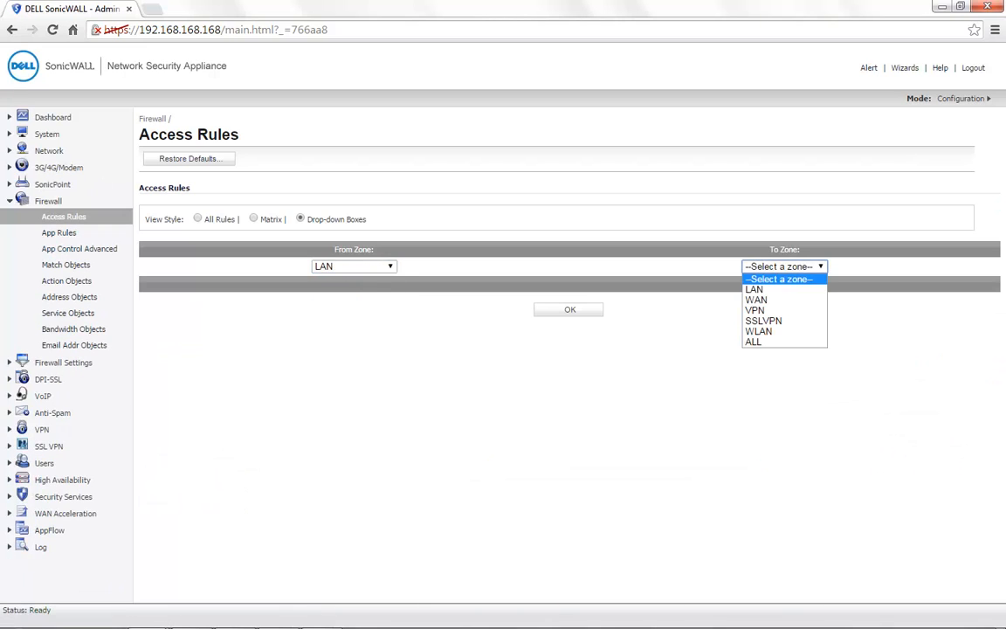
click(754, 300)
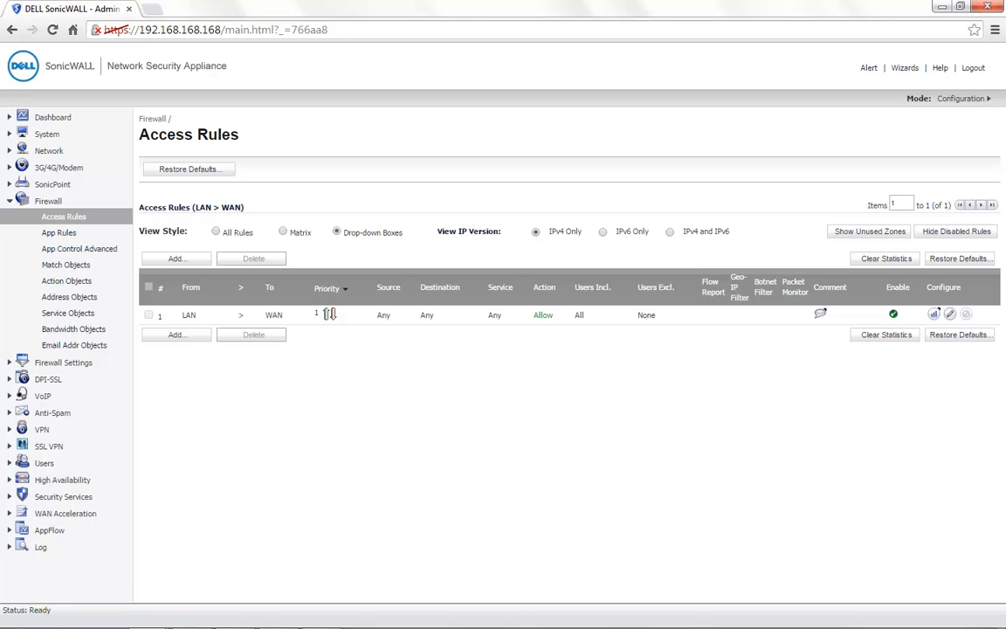
click(175, 258)
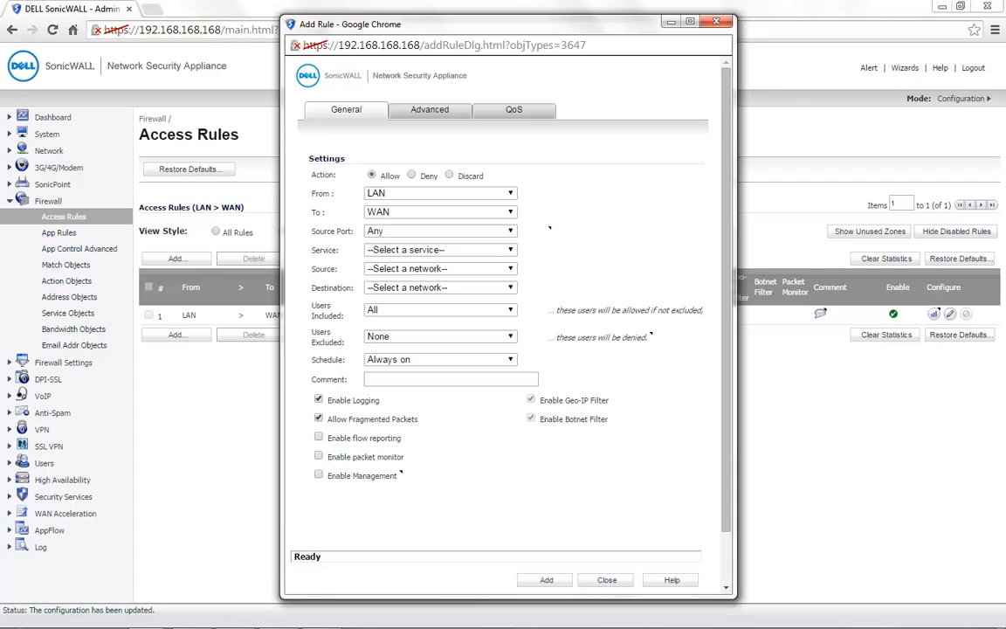
- Add a Deny rule from Blocked MAC Object to Any above the allow-all rule
click(412, 175)
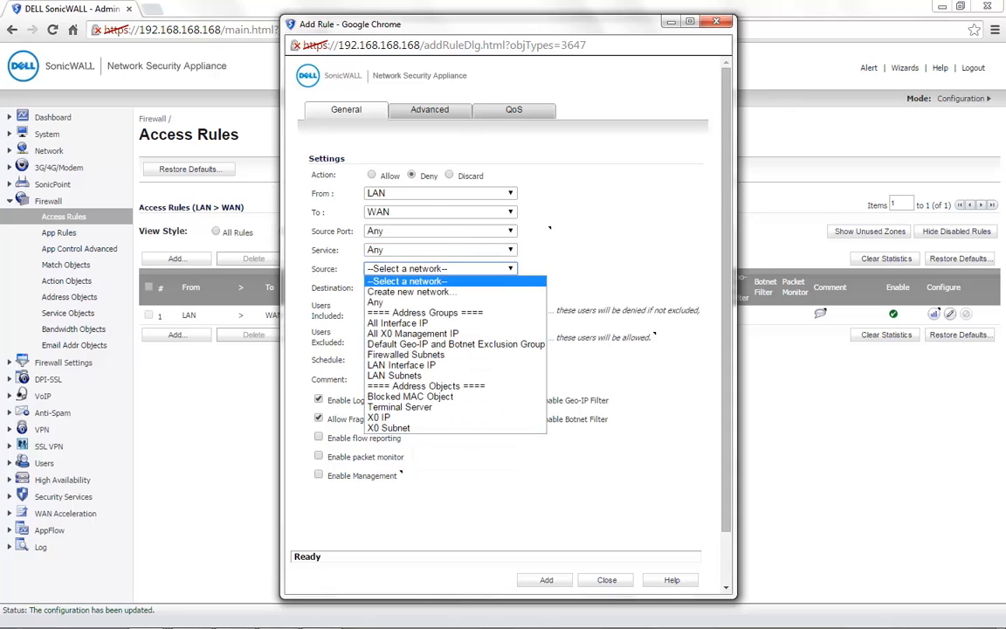
mouse_move(408, 394)
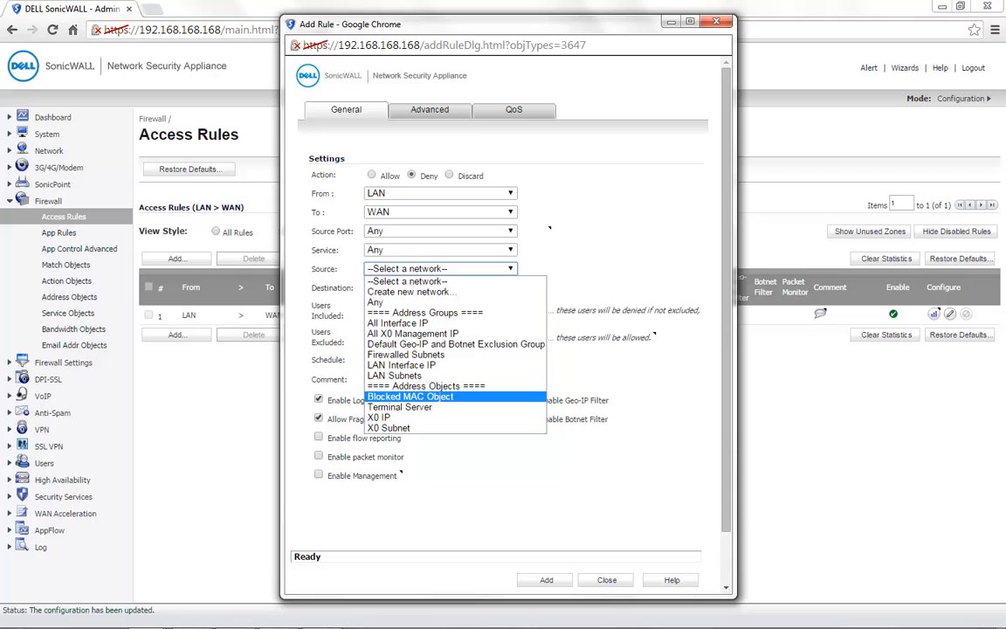
click(410, 396)
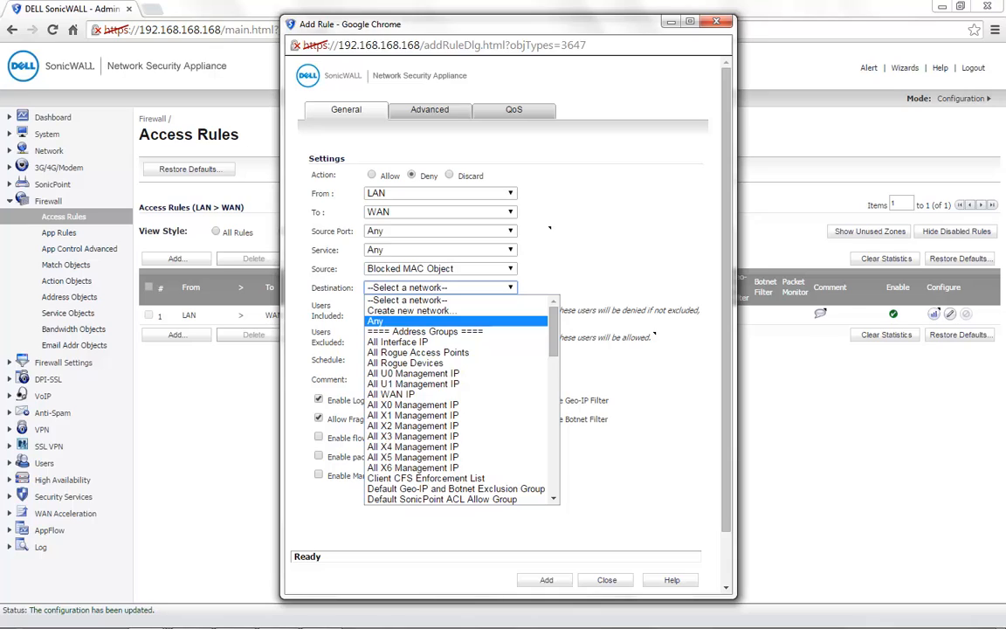
click(375, 321)
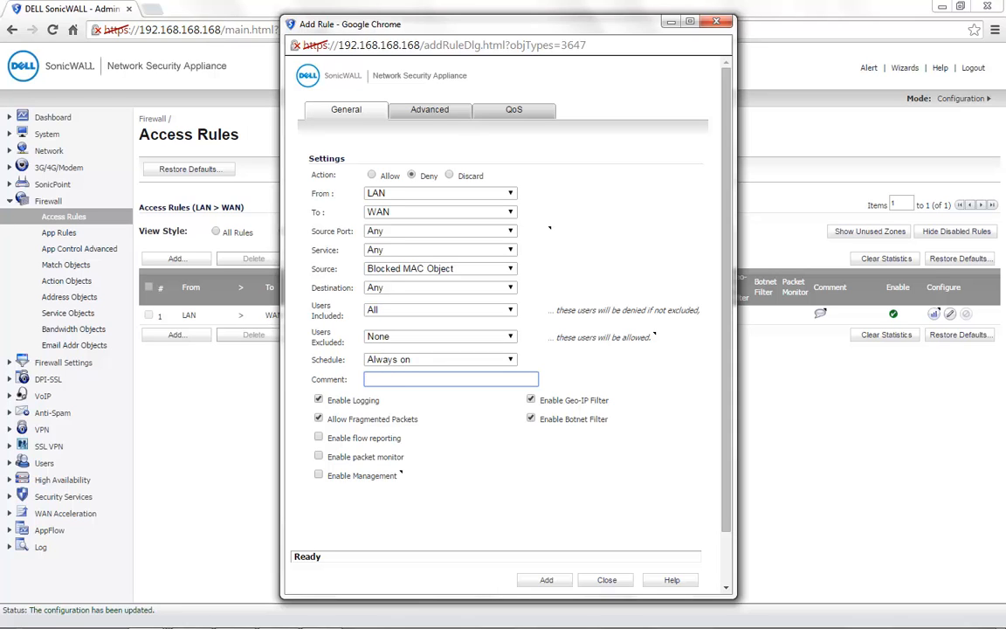
click(545, 580)
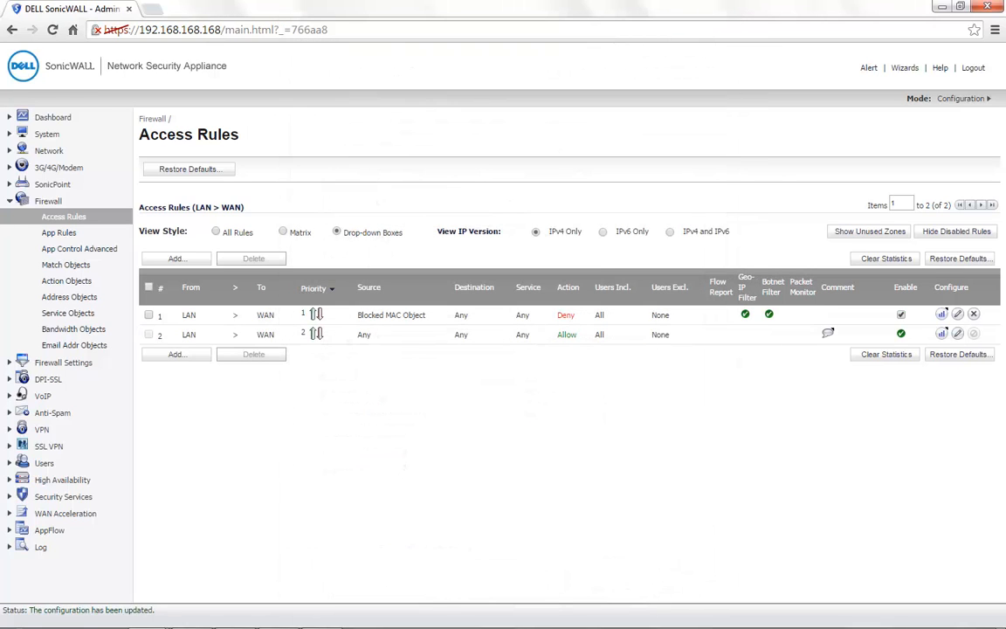